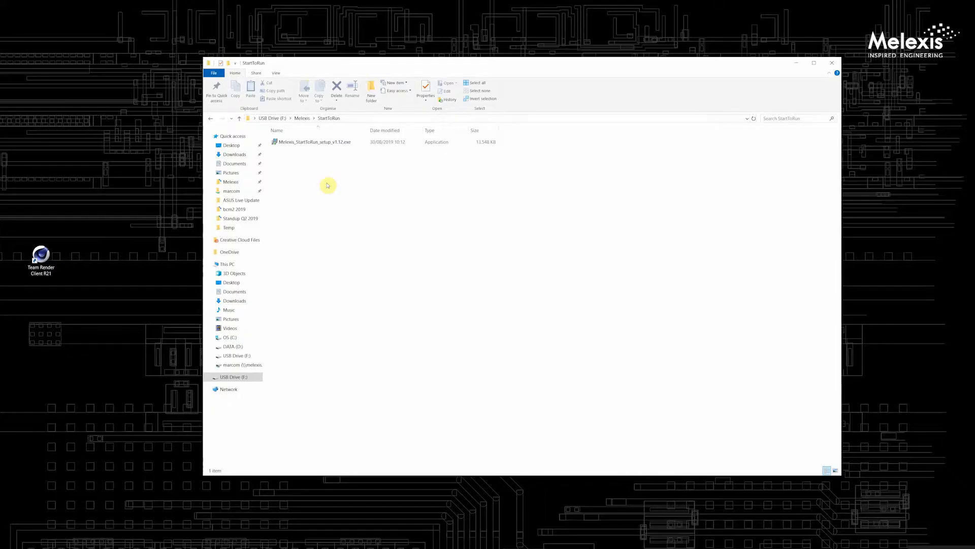
- Launch the Start To Run installer and accept the license agreement
click(314, 141)
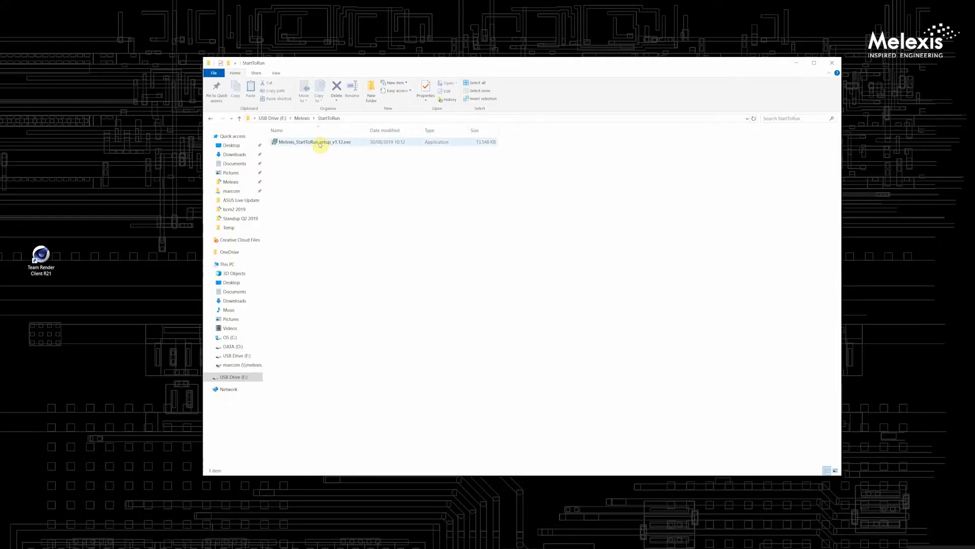
double_click(314, 142)
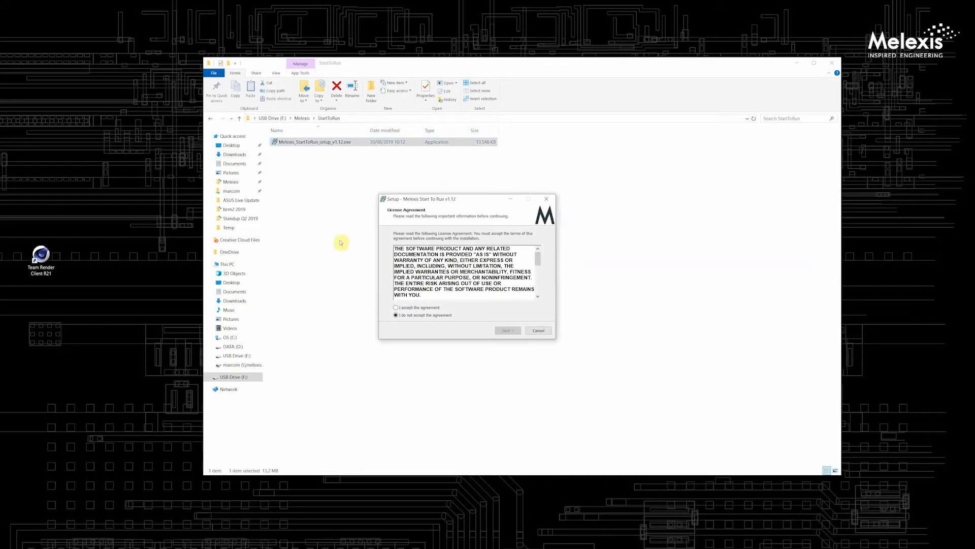
click(396, 307)
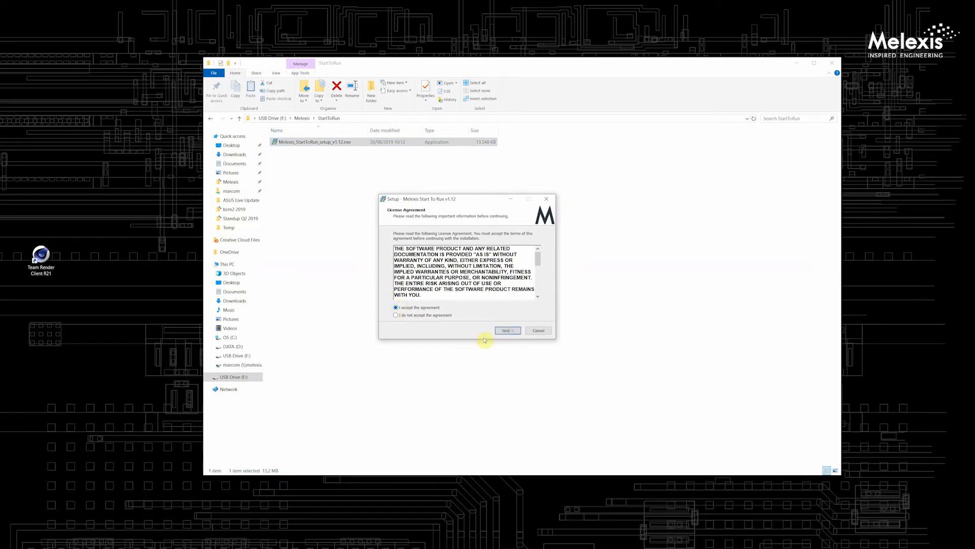
click(507, 331)
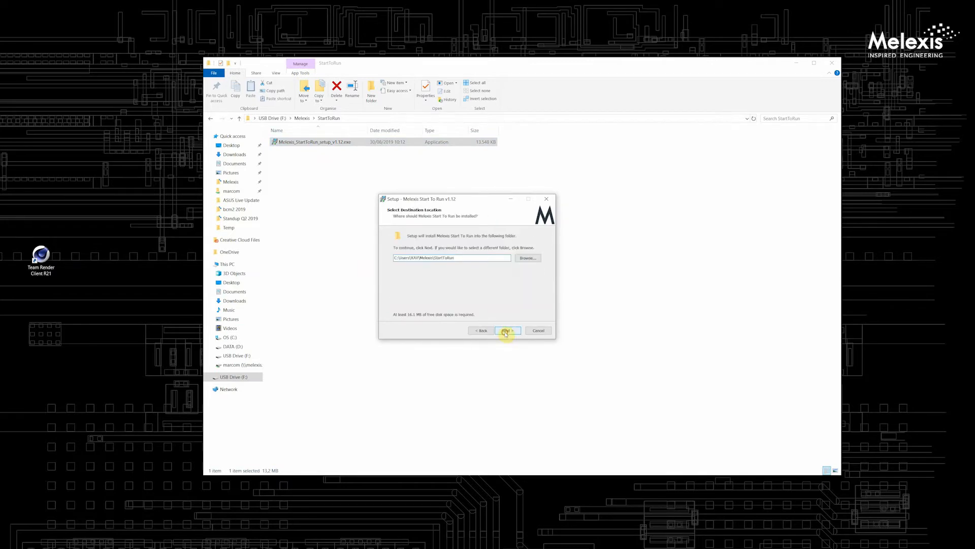
- Install with default folder, full components, Start Menu folder and desktop shortcut, then launch Start To Run
click(507, 330)
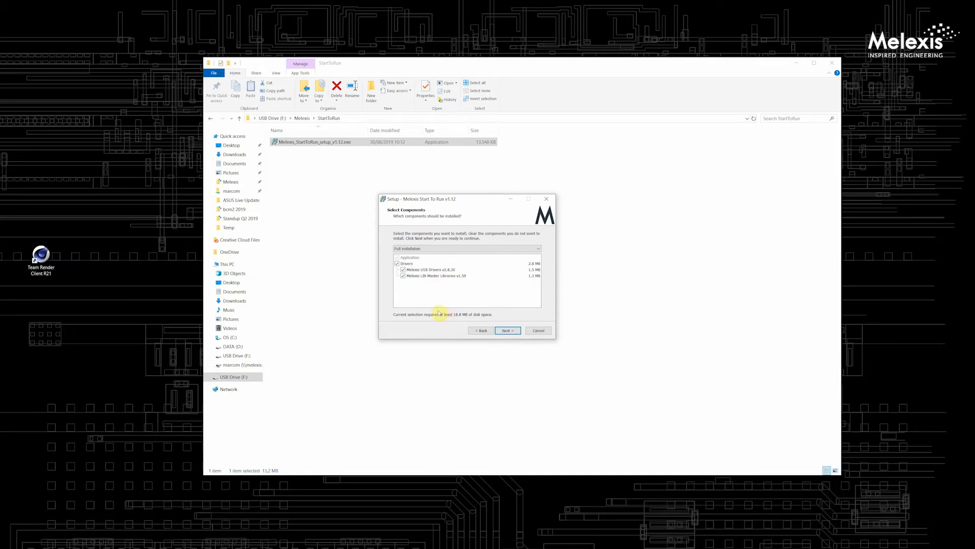
mouse_move(422, 302)
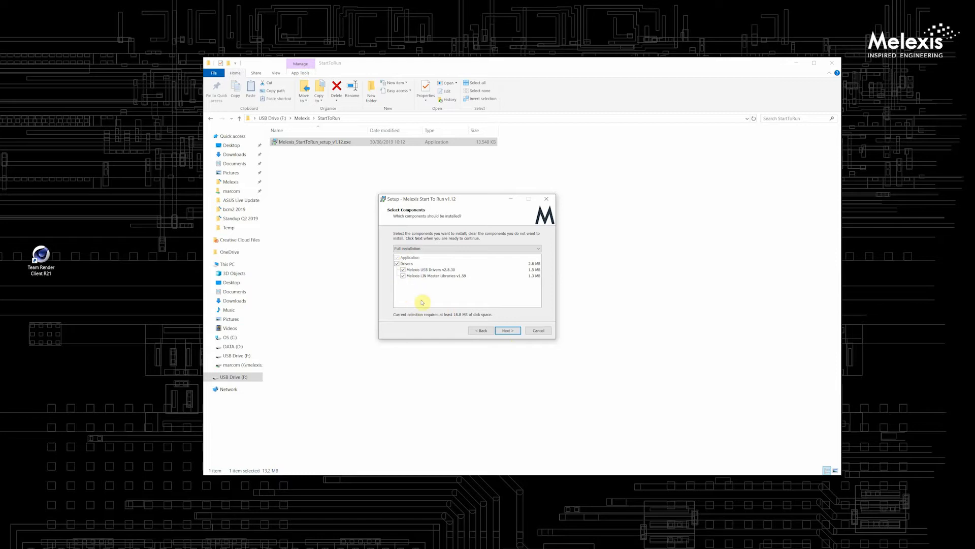
mouse_move(435, 303)
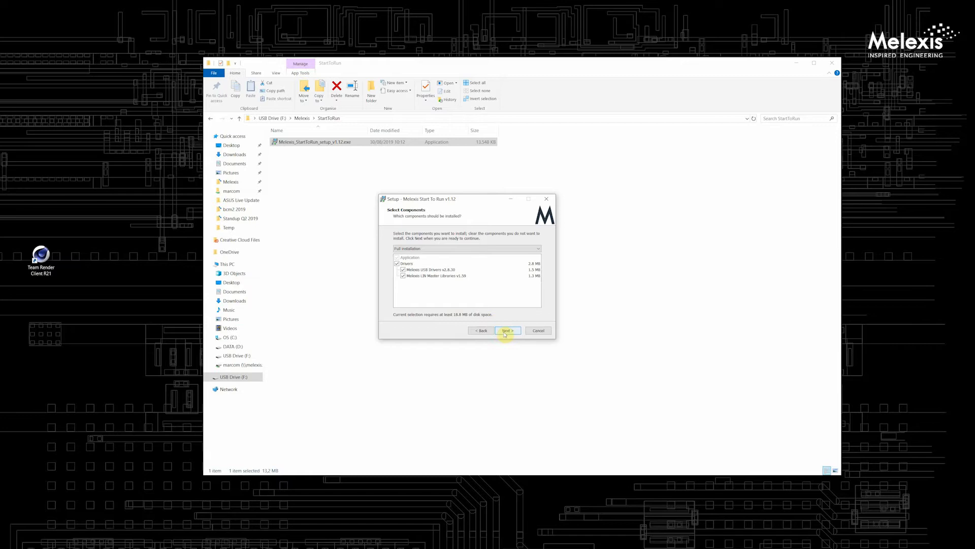
click(506, 330)
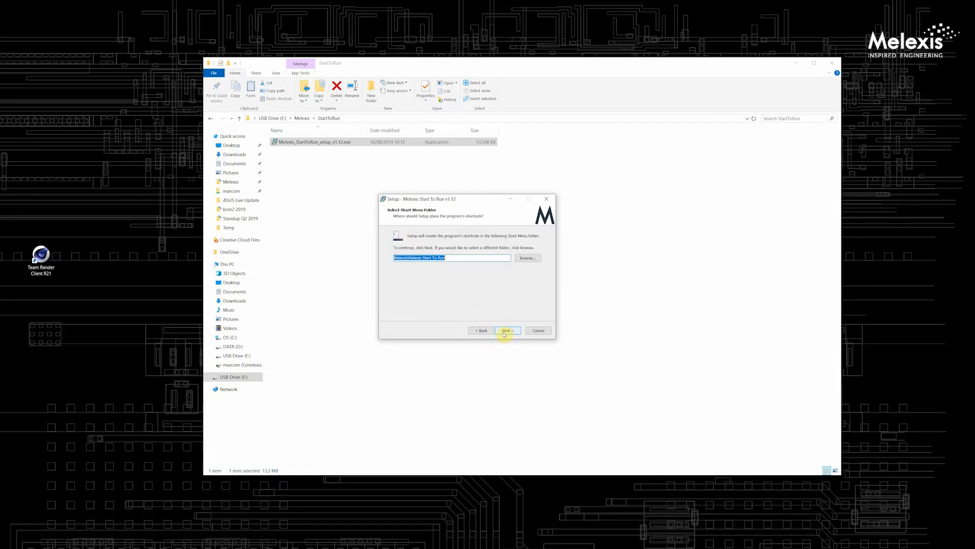
click(506, 330)
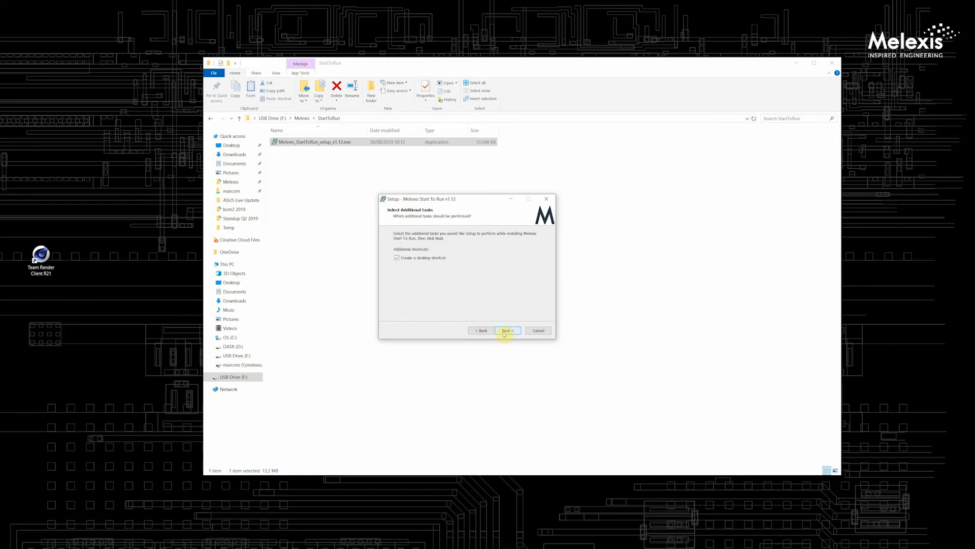
click(507, 330)
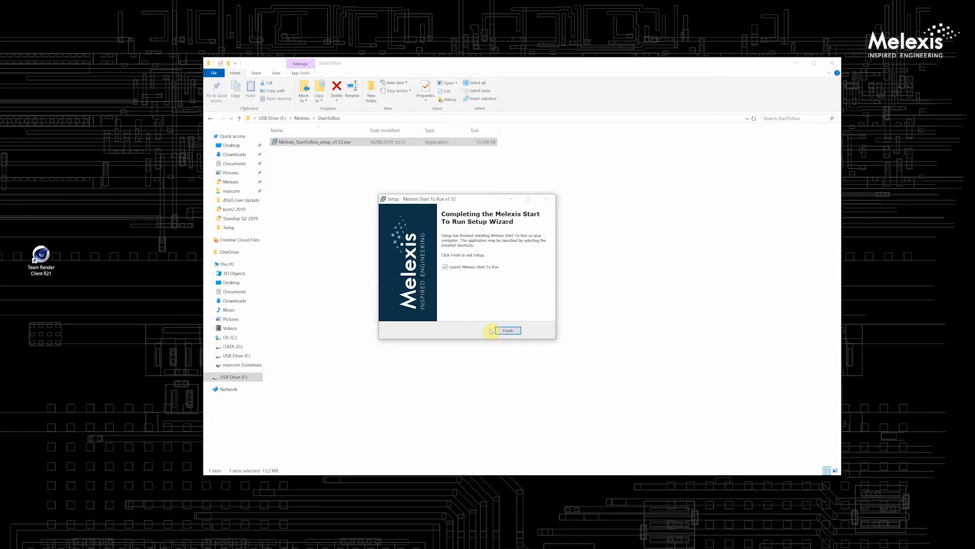
click(507, 331)
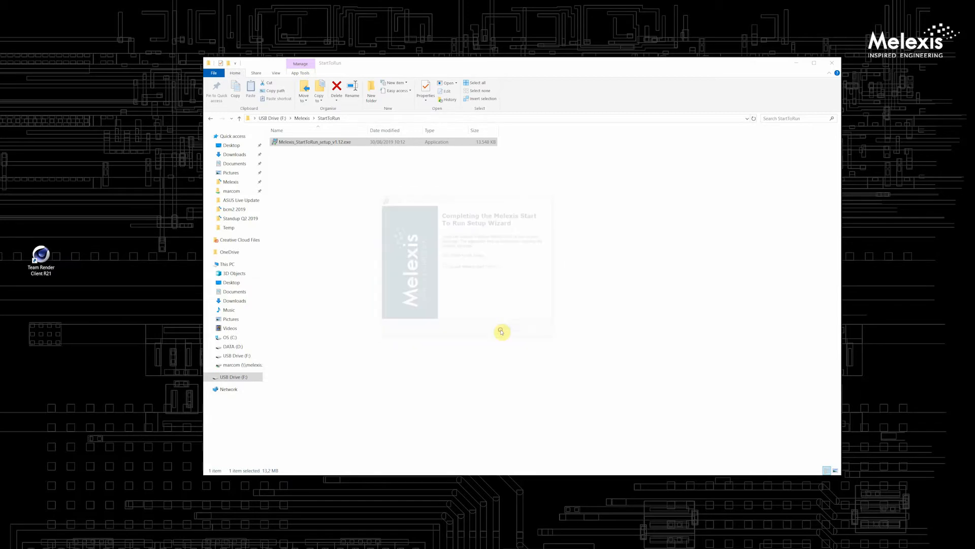
- Open the timestamped output folder with BEMF, Fourier, log and header files via Show Output Files
click(502, 332)
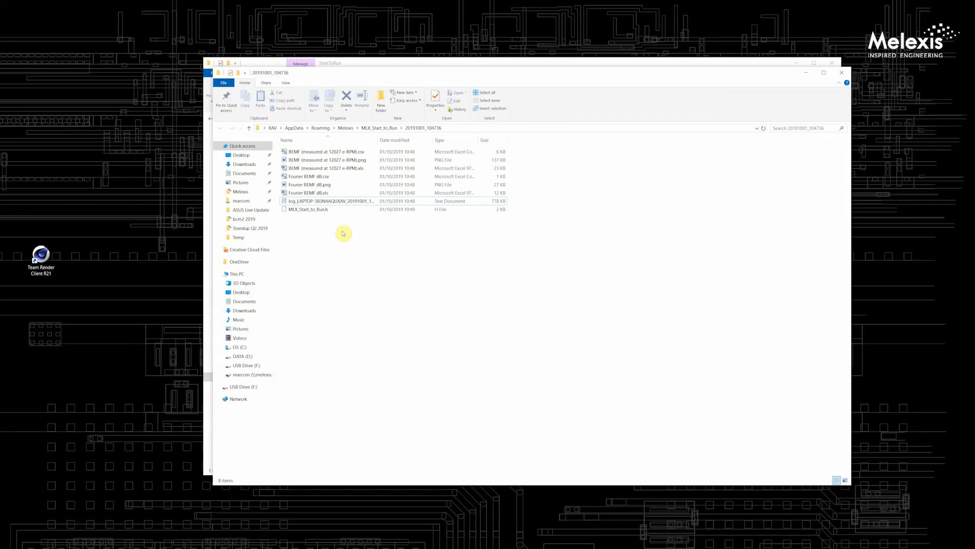
- Program the evaluation board with the firmware and acknowledge the Succeeded dialog
double_click(313, 142)
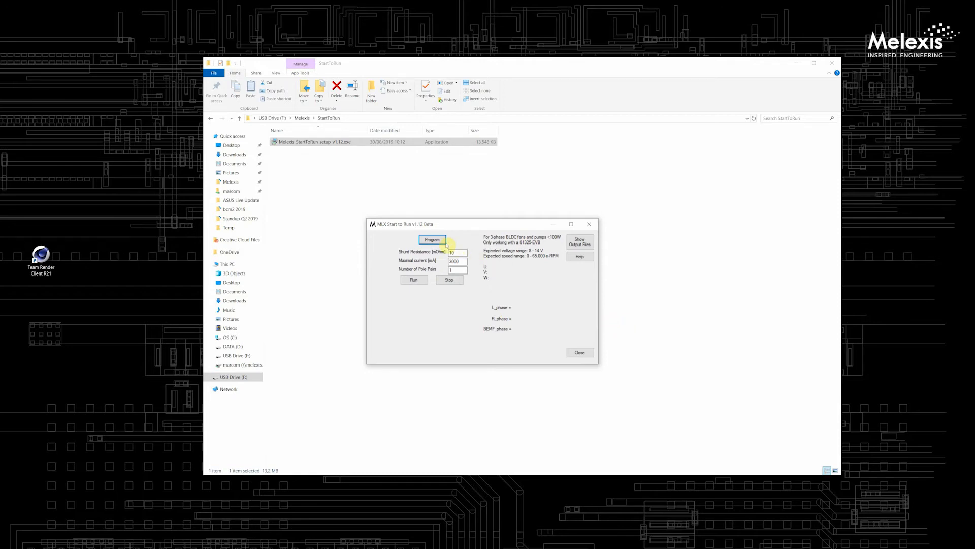
click(433, 239)
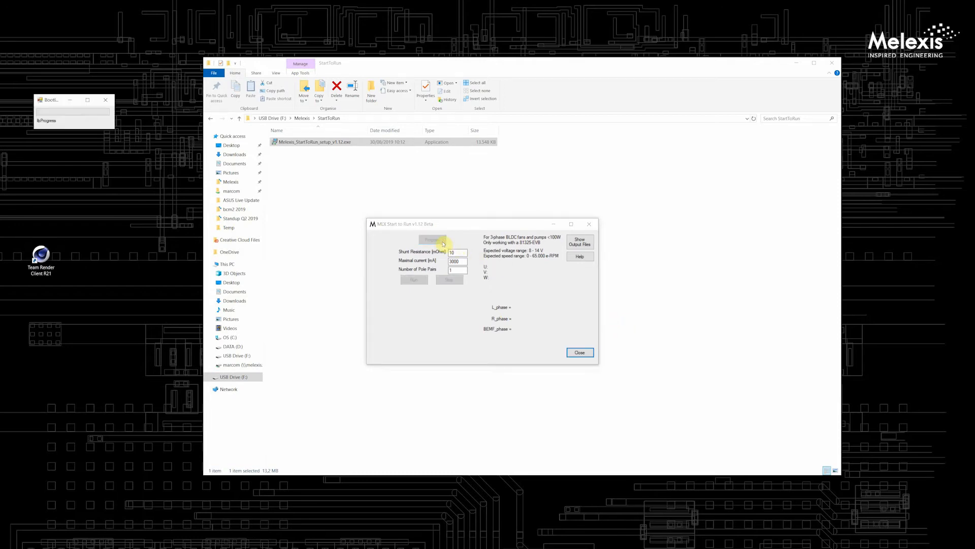
click(413, 280)
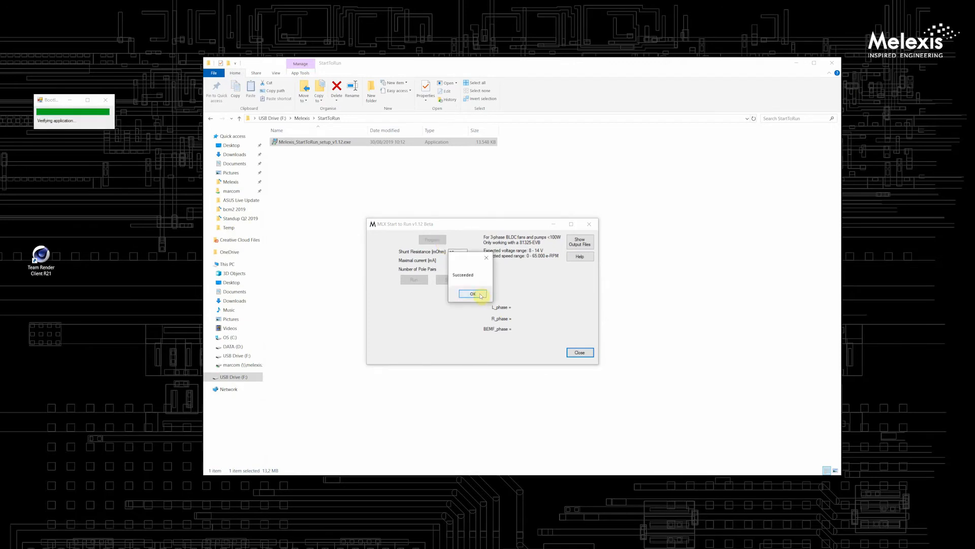
click(473, 293)
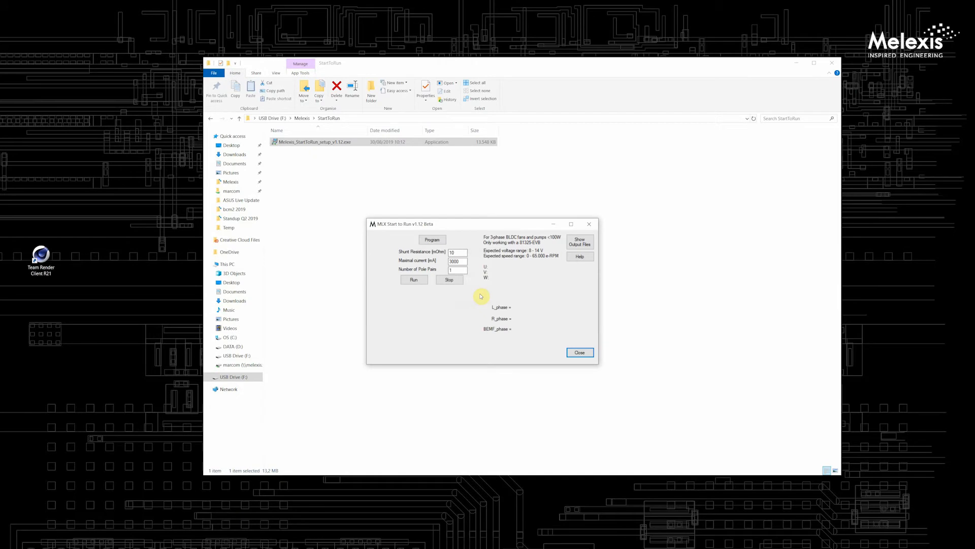
mouse_move(482, 268)
text(2)
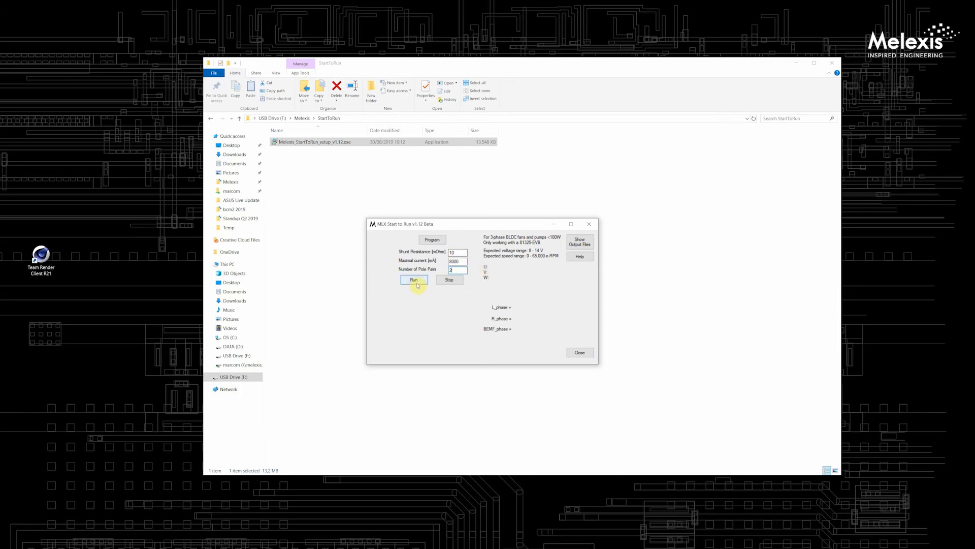
- Run the motor tests, getting U/V/W OK, about 0.347 mH and 0.0645 Ω
click(414, 279)
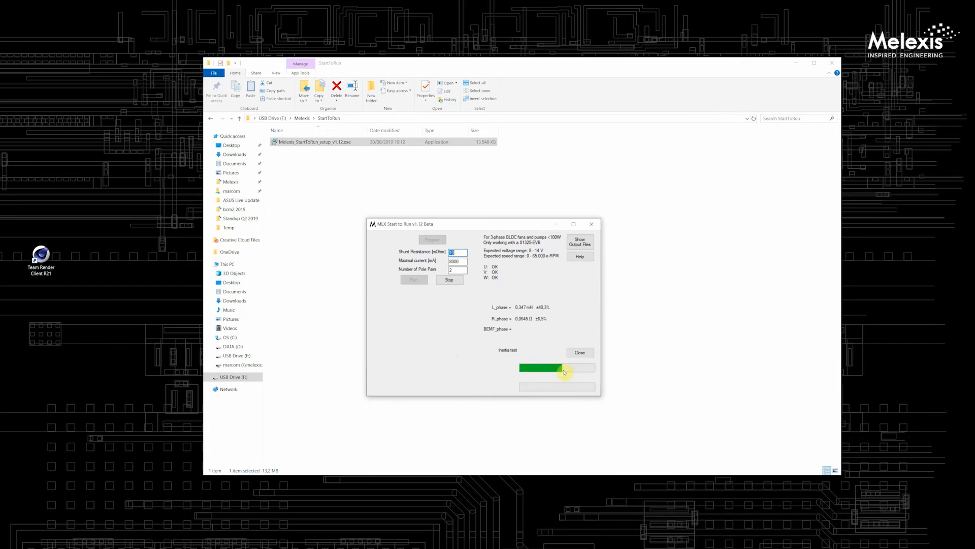
mouse_move(618, 380)
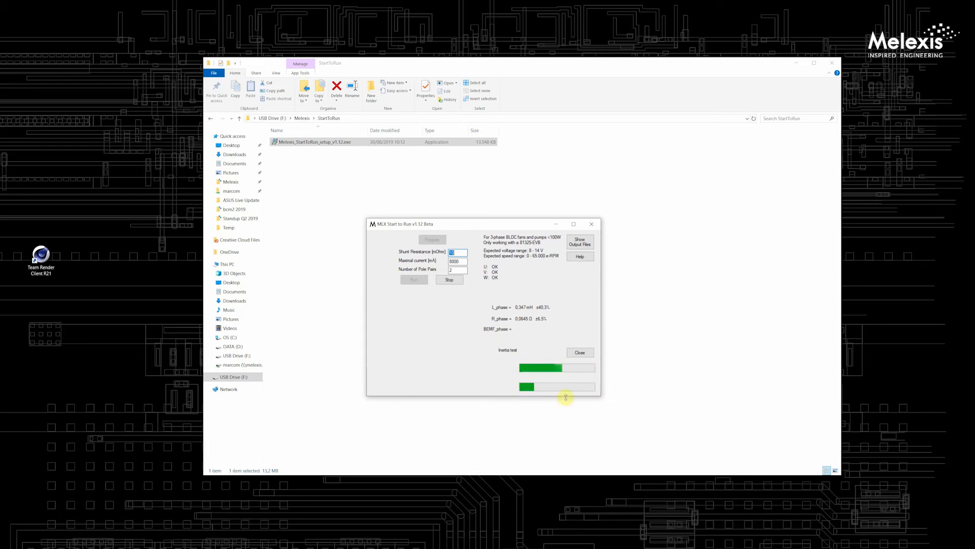
mouse_move(622, 409)
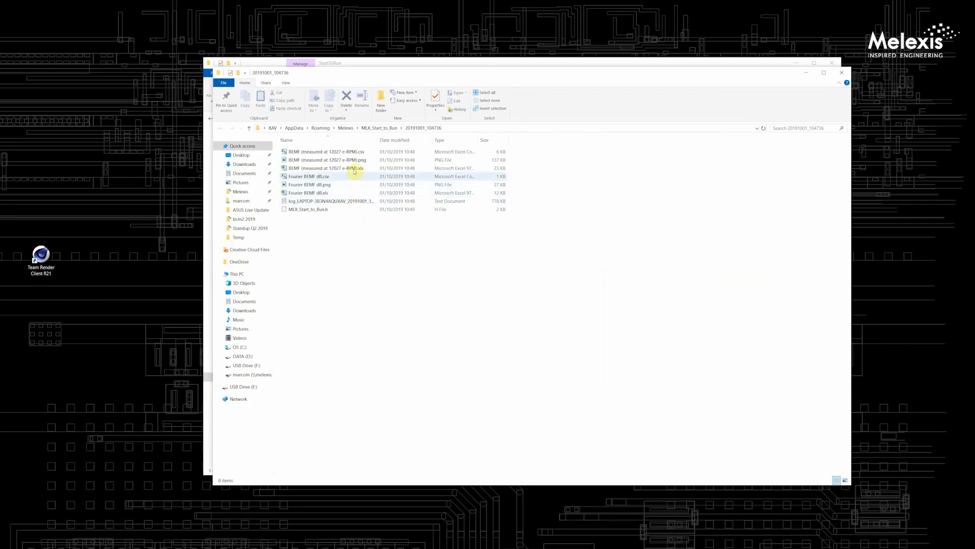
- Open MLX_Start_to_Run.h from the new run's results folder in Notepad
double_click(309, 184)
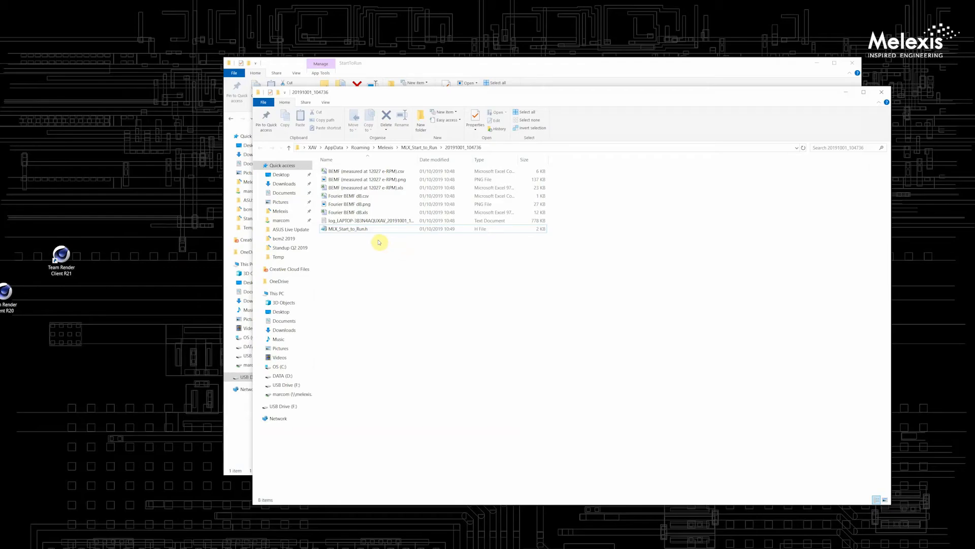
click(347, 228)
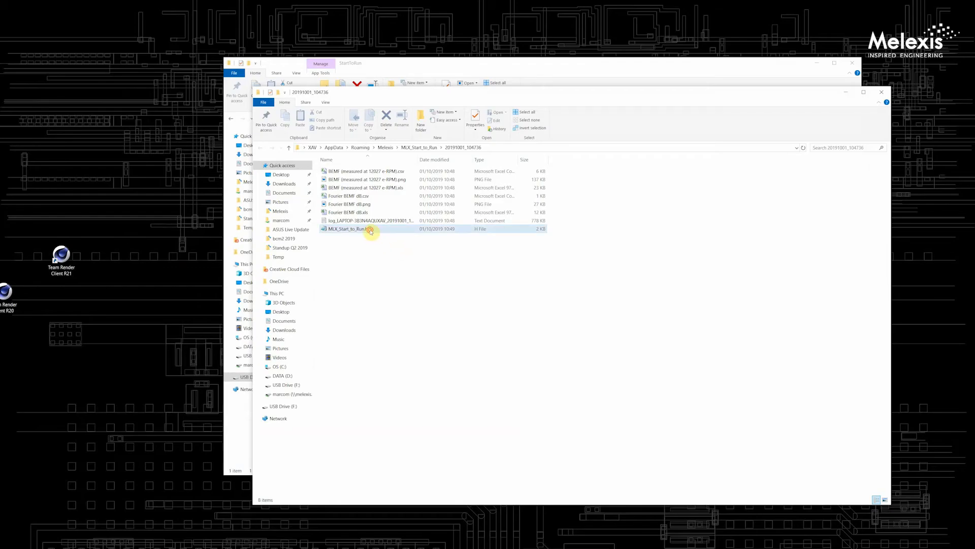
double_click(349, 228)
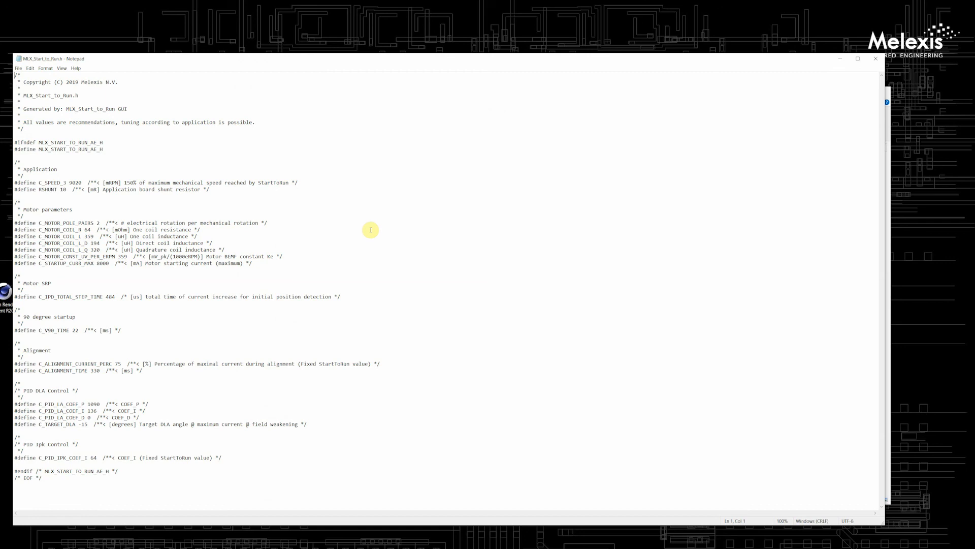
mouse_move(413, 272)
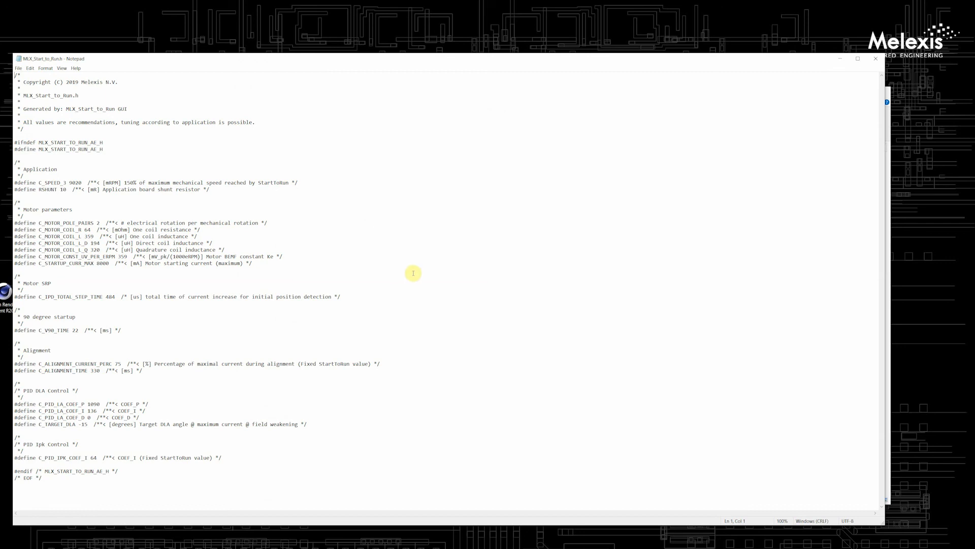